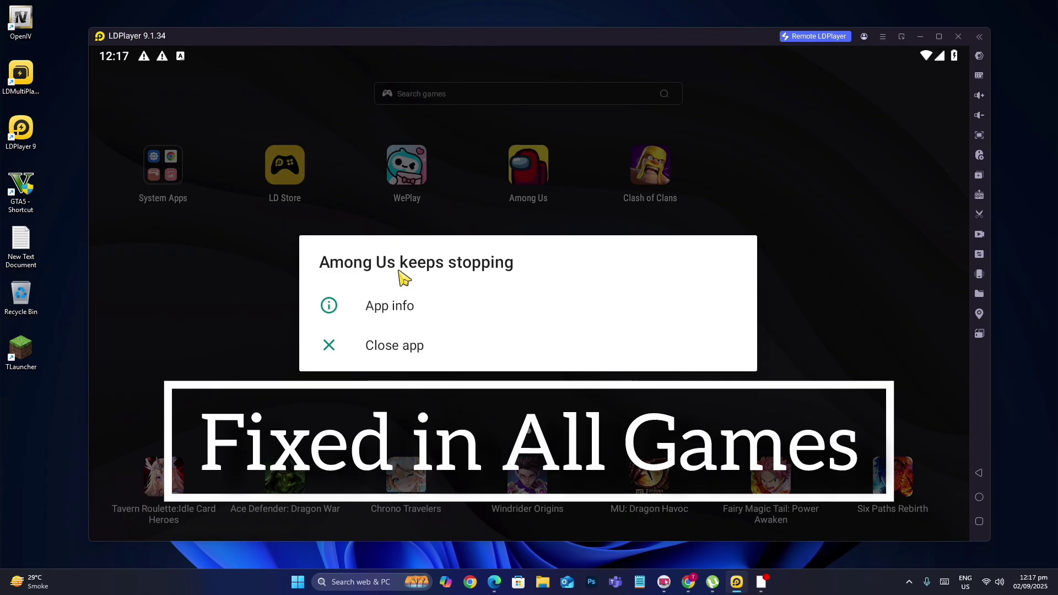
{"action": "mouse_move", "coordinate": [296, 221]}
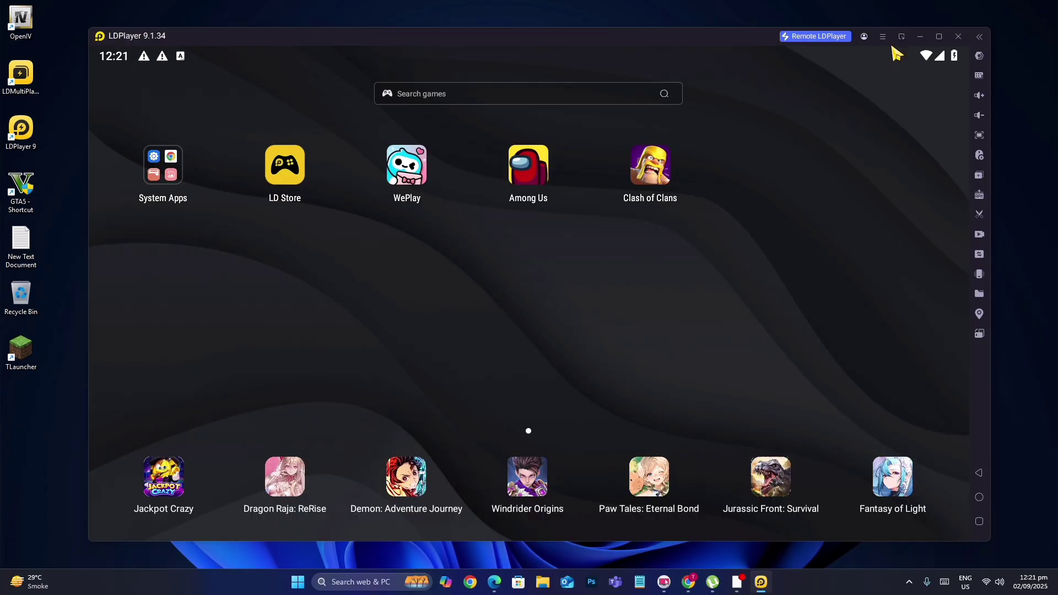
In Settings > Model, switch the phone brand from OPPO Reno11 Pro to a Xiaomi model.
{"action": "left_click", "coordinate": [883, 37]}
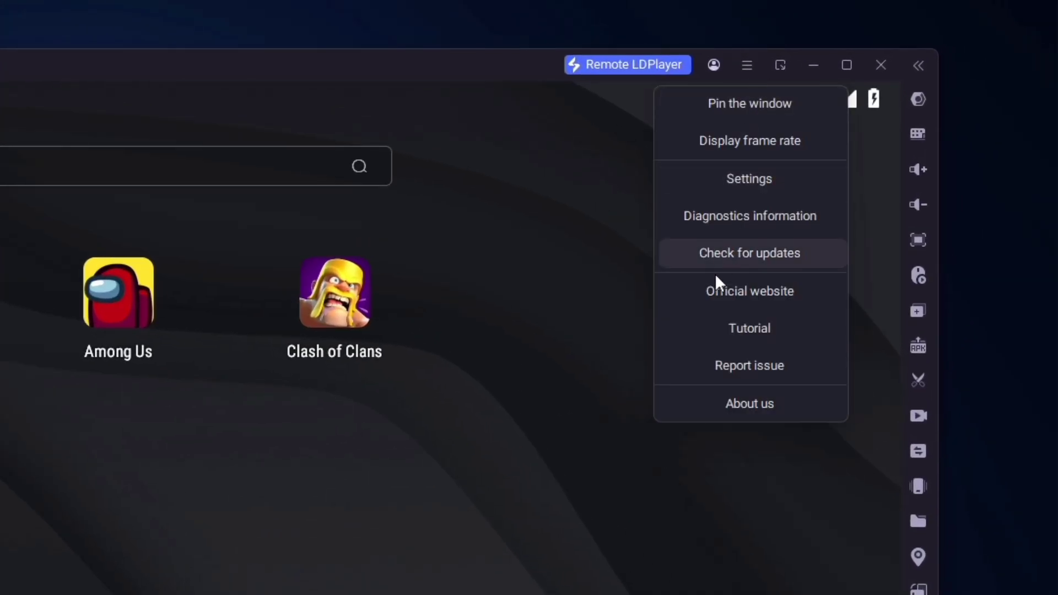
{"action": "mouse_move", "coordinate": [750, 192]}
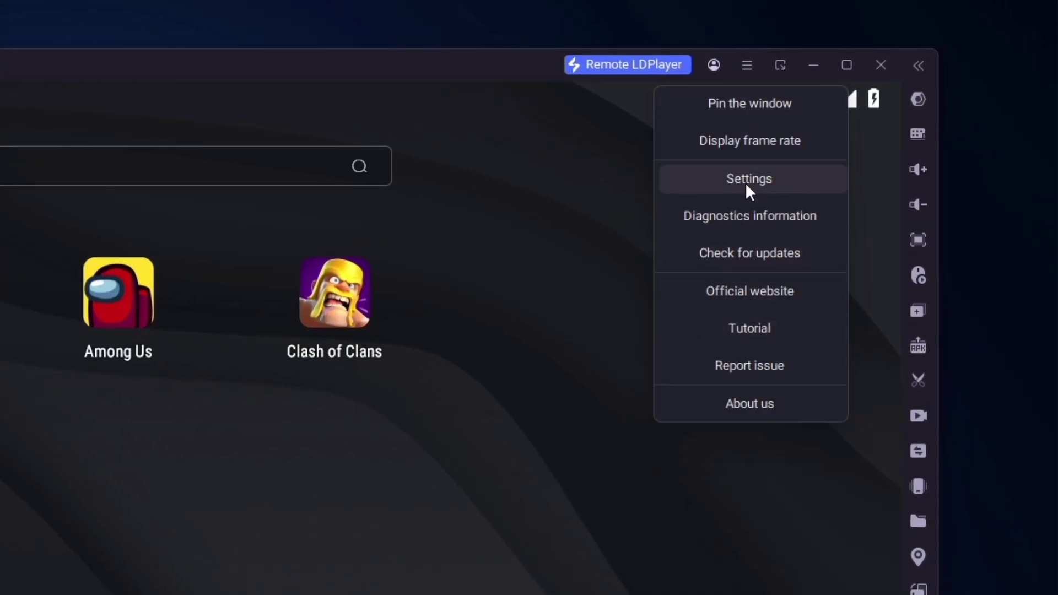
{"action": "left_click", "coordinate": [749, 179]}
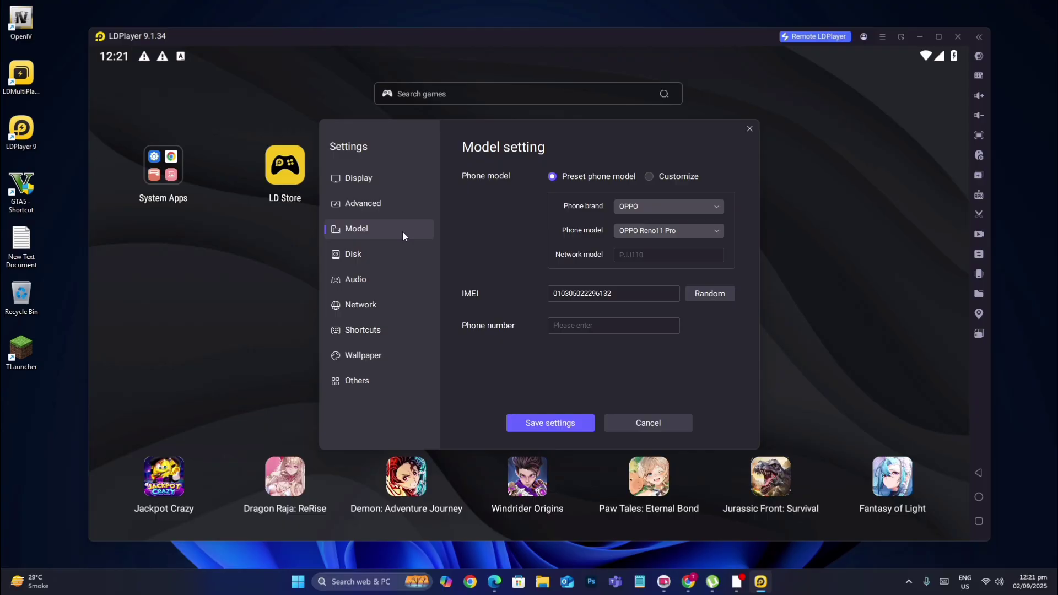
{"action": "left_click", "coordinate": [668, 230]}
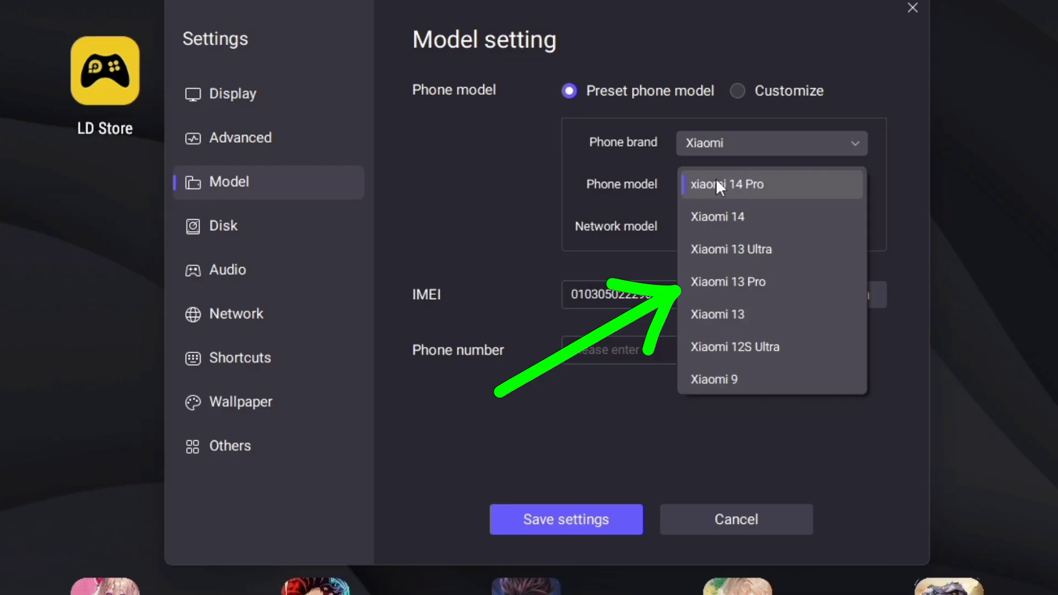
{"action": "left_click", "coordinate": [735, 347]}
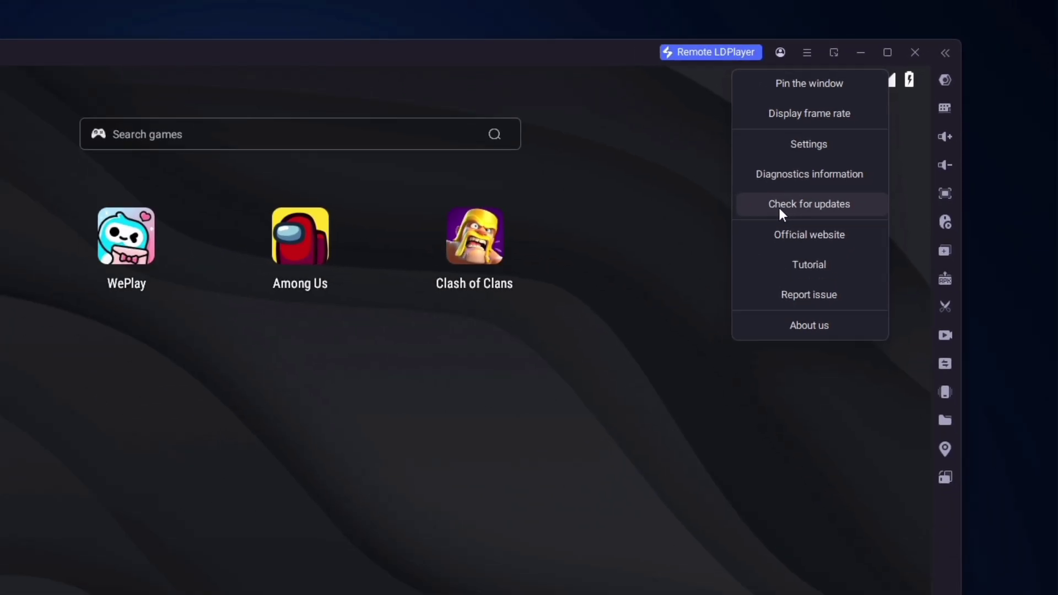
Check for updates and download the online update to version 9.1.60.0.
{"action": "left_click", "coordinate": [810, 204]}
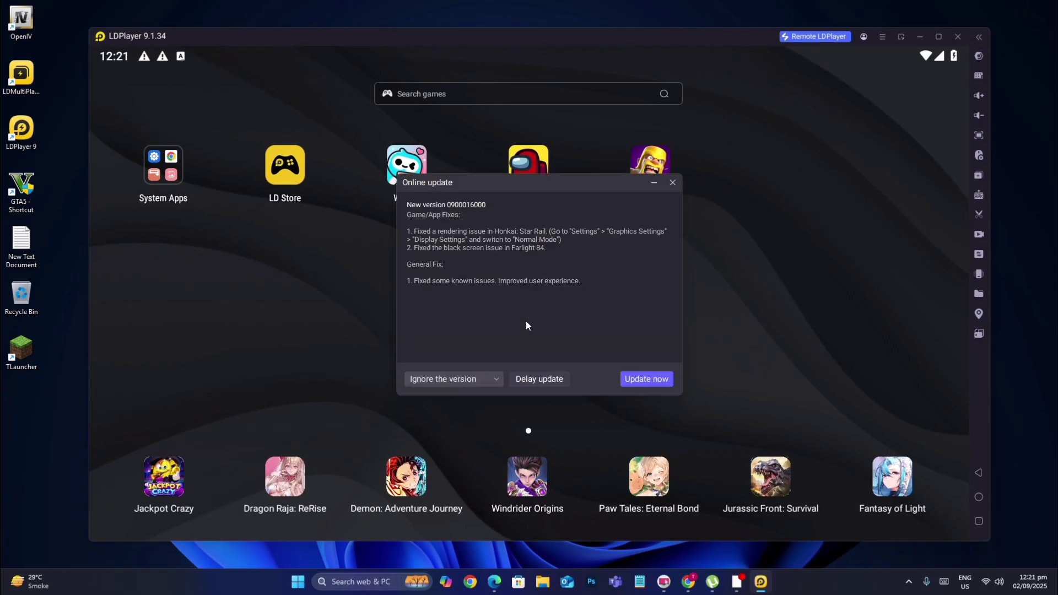
{"action": "mouse_move", "coordinate": [634, 359]}
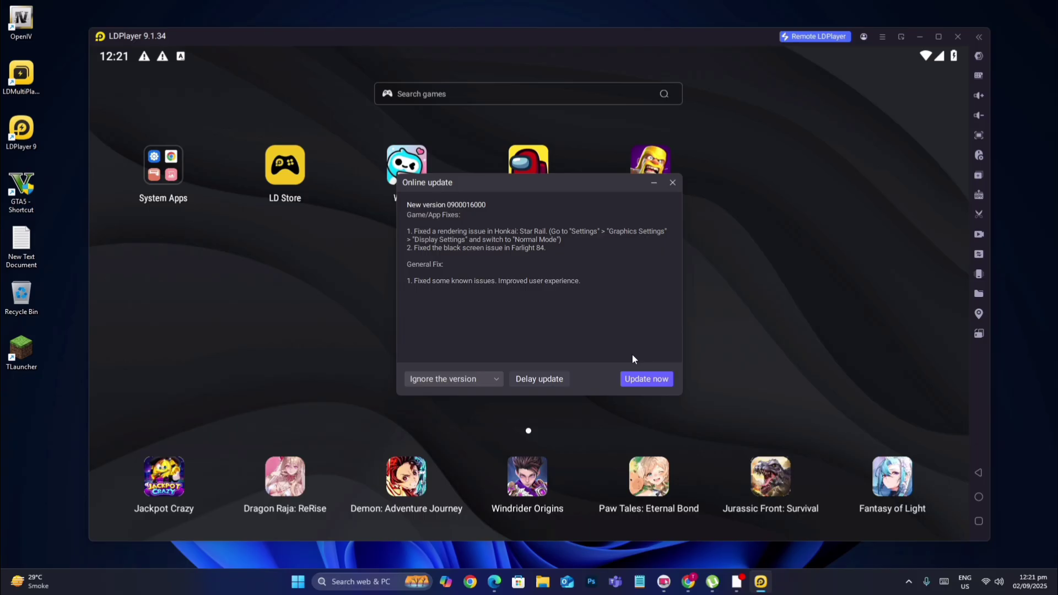
{"action": "left_click", "coordinate": [647, 378]}
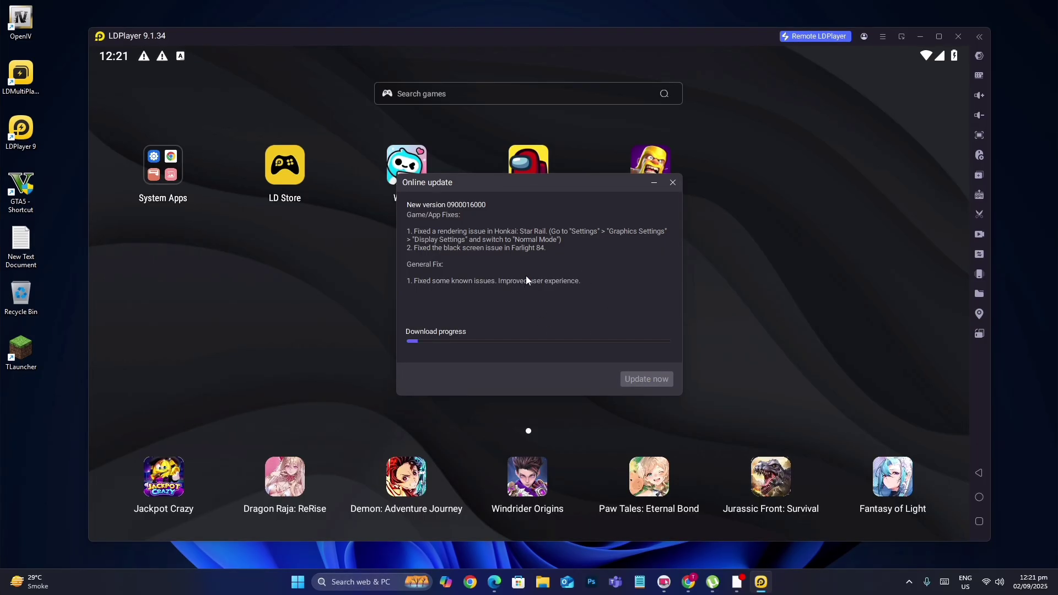
{"action": "left_click", "coordinate": [646, 378]}
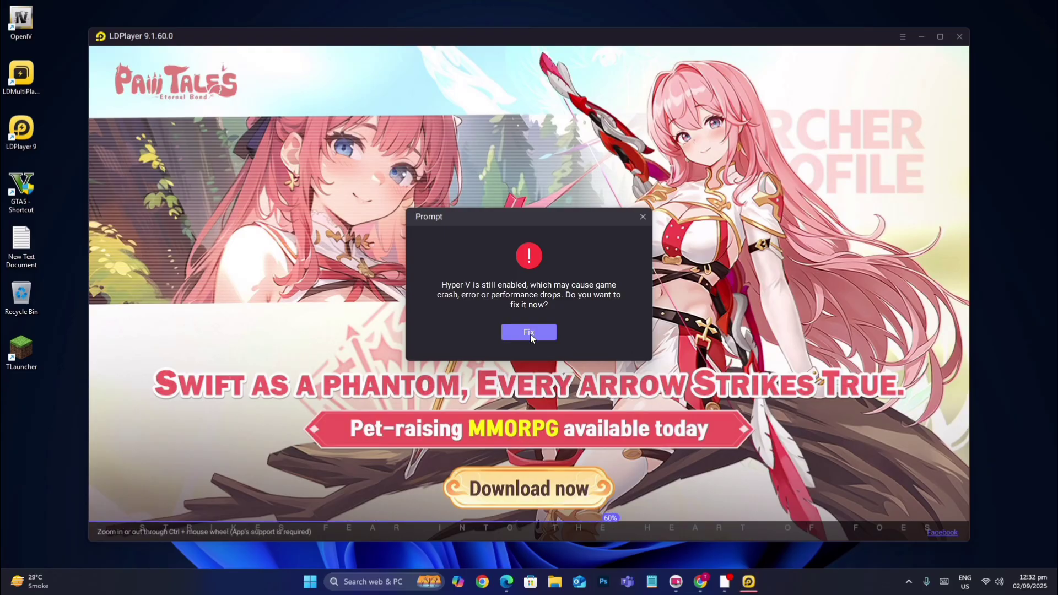
Fix the Hyper-V enabled warning that causes game crashes.
{"action": "left_click", "coordinate": [529, 332]}
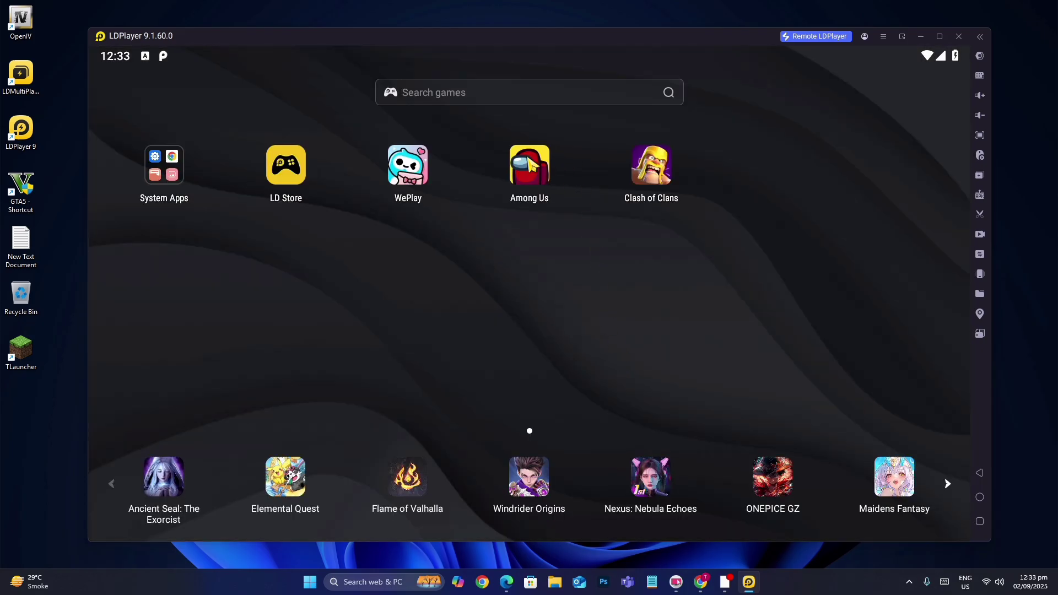
{"action": "mouse_move", "coordinate": [546, 214]}
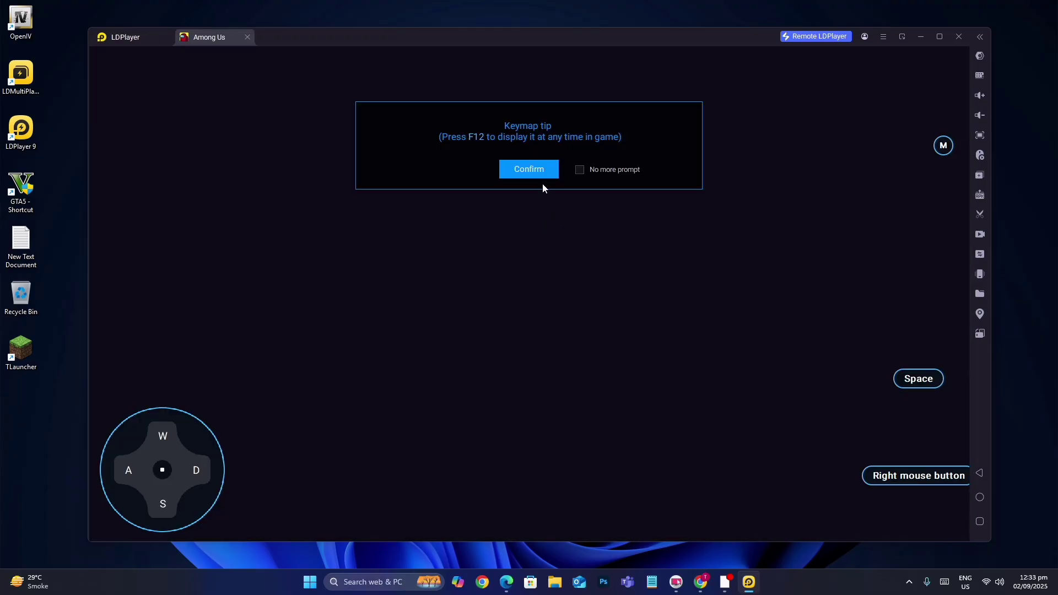
Dismiss the Keymap tip overlay so Among Us continues loading.
{"action": "left_click", "coordinate": [529, 169]}
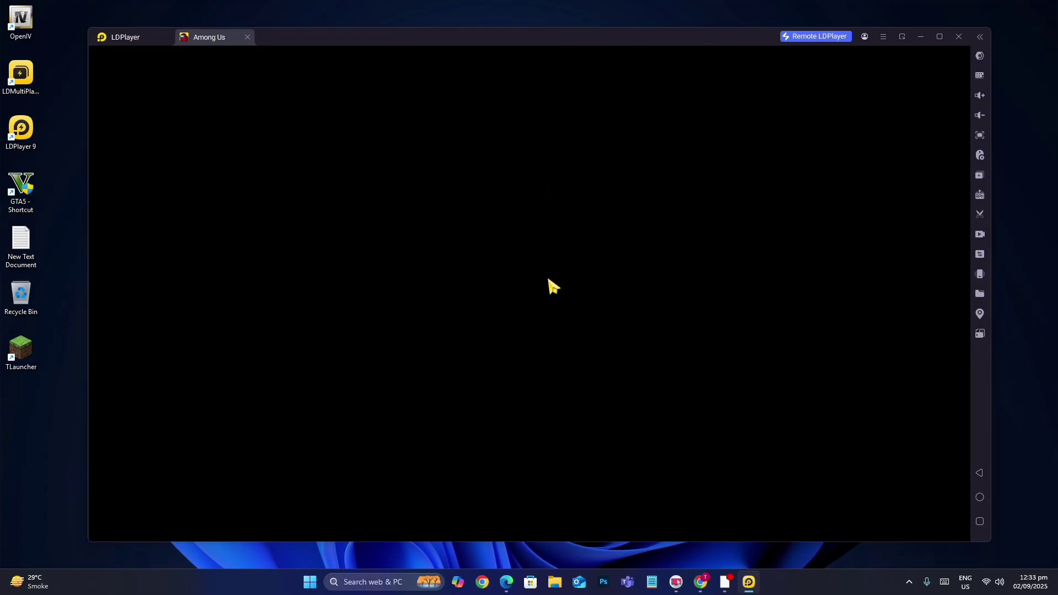